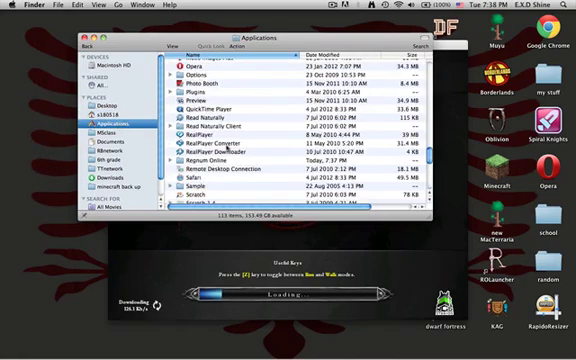
- Open the Ragnarok Online folder from the Applications list to reveal game.cfg
{"action": "left_click", "coordinate": [240, 160]}
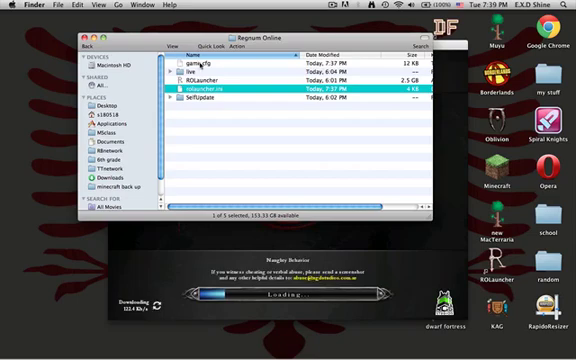
{"action": "mouse_move", "coordinate": [200, 64]}
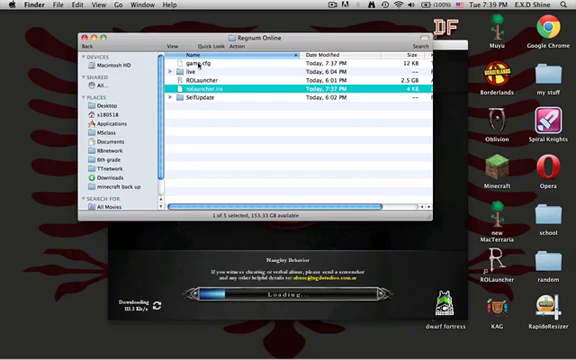
- Open game.cfg in TextEdit and search its text for 'sd' to locate the sound setting
{"action": "double_click", "coordinate": [196, 62]}
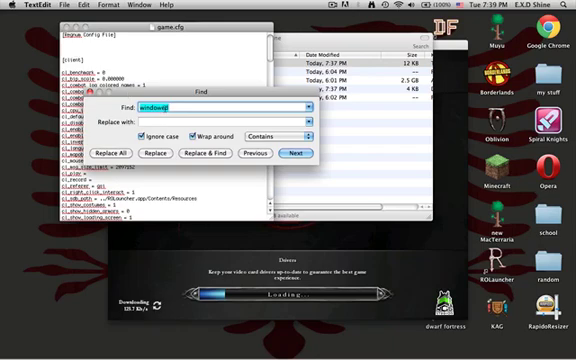
{"action": "type", "text": "sd"}
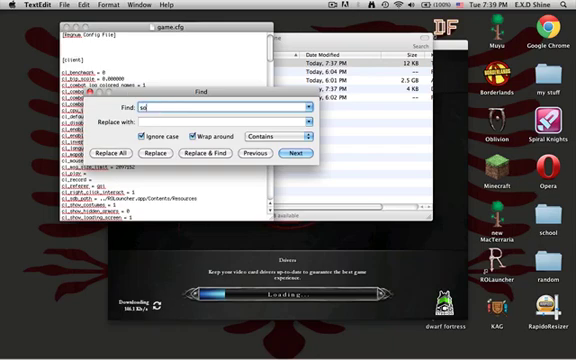